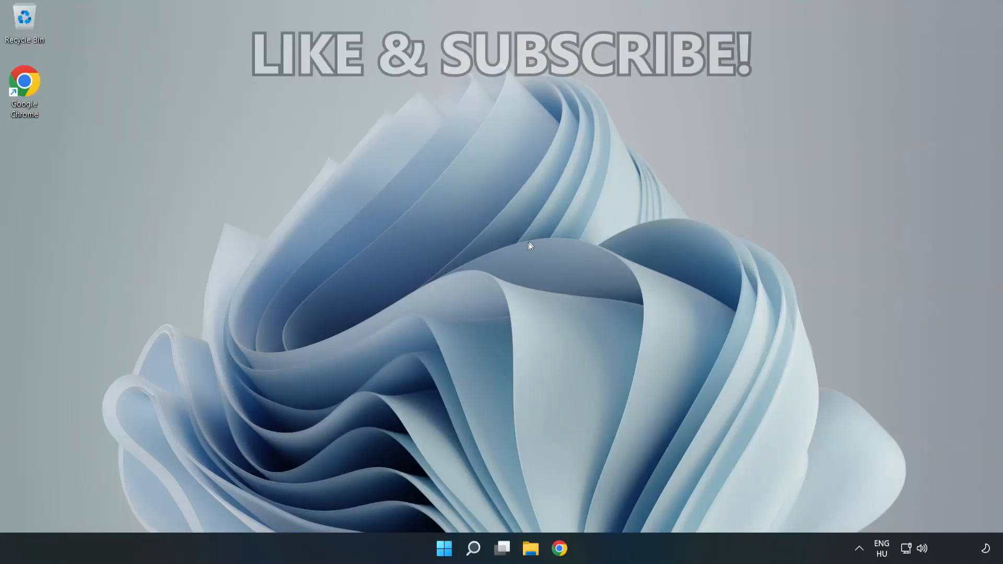
mouse_move(499, 271)
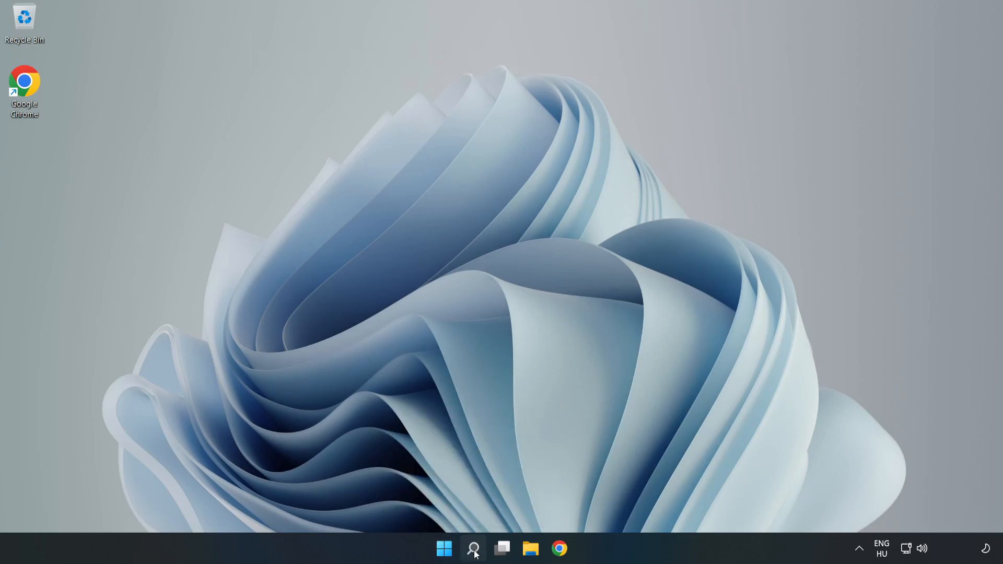
Step: Search Windows for 'cmd' to find Command Prompt
left_click(473, 549)
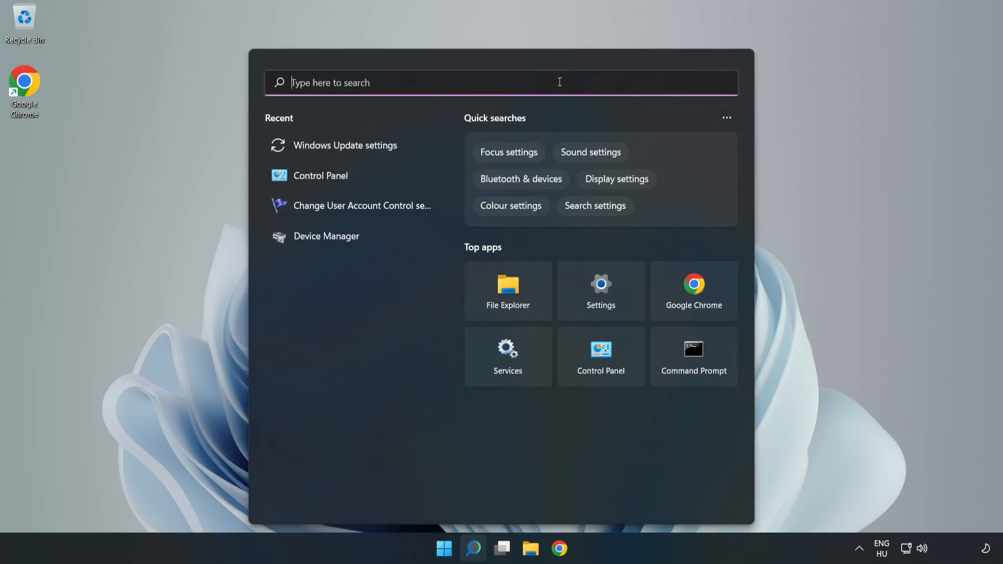
type("cmd")
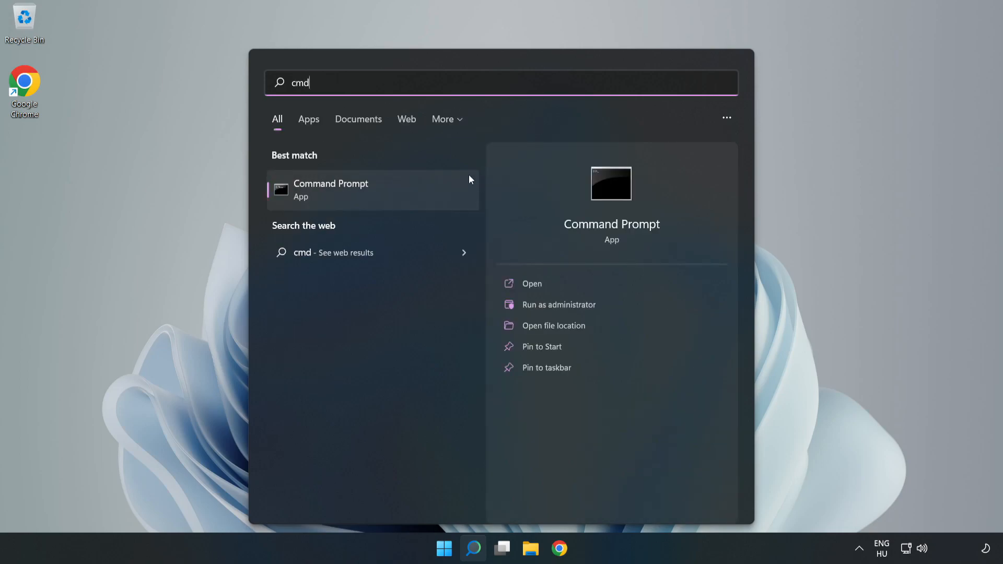
mouse_move(408, 193)
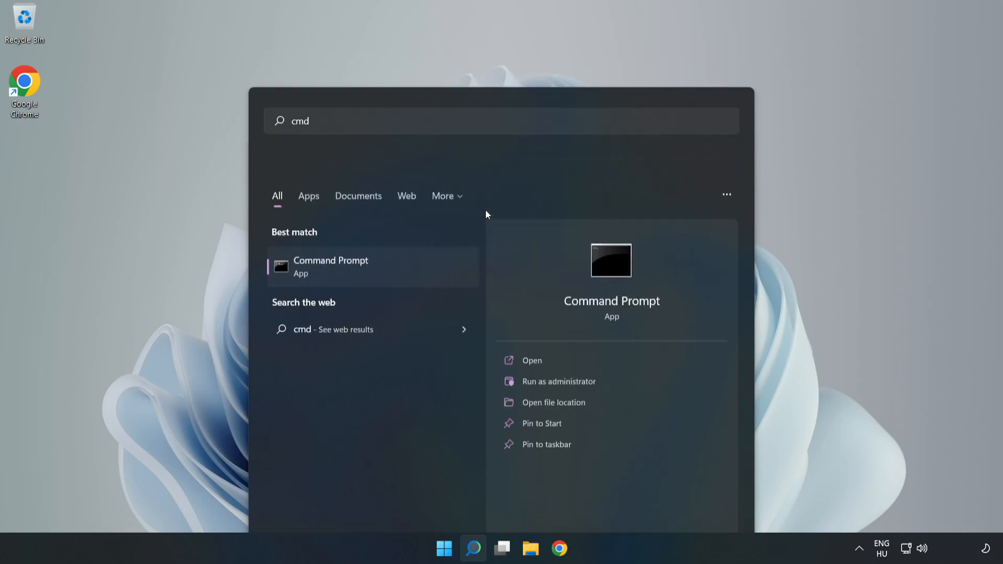
Step: Run Command Prompt as administrator, flush the DNS cache and reset Winsock
left_click(558, 382)
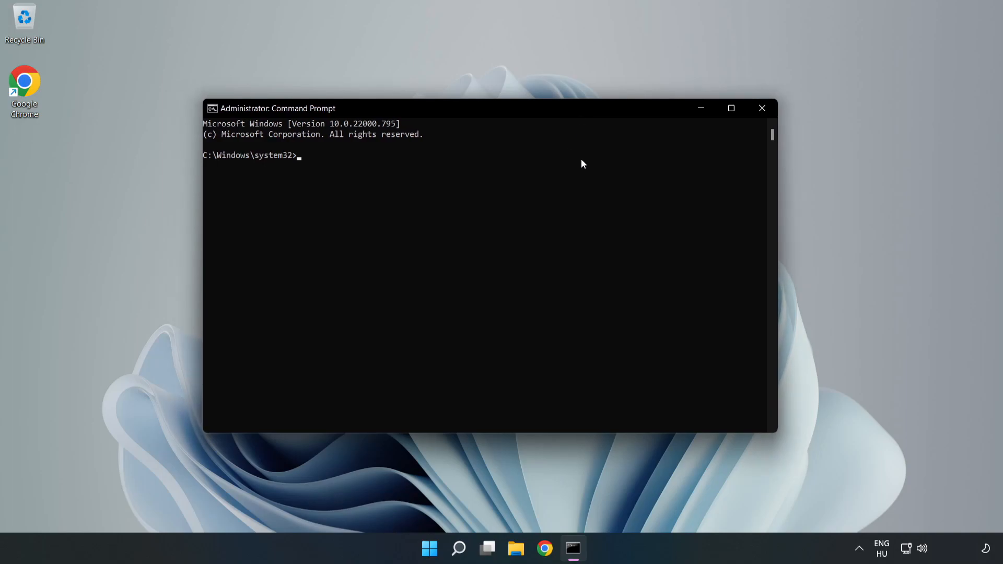
type("ipconfig /flushdns")
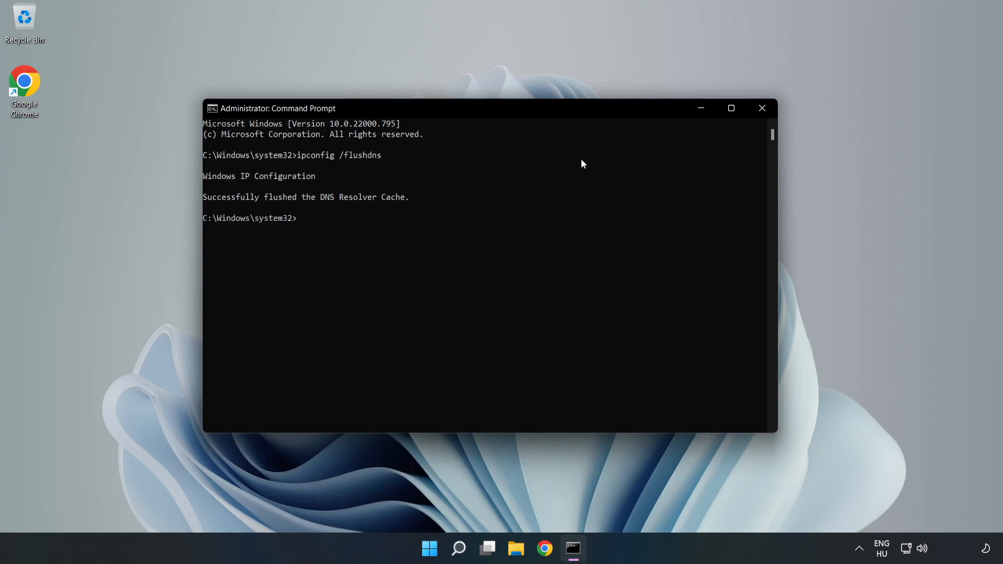
type("netsh winso")
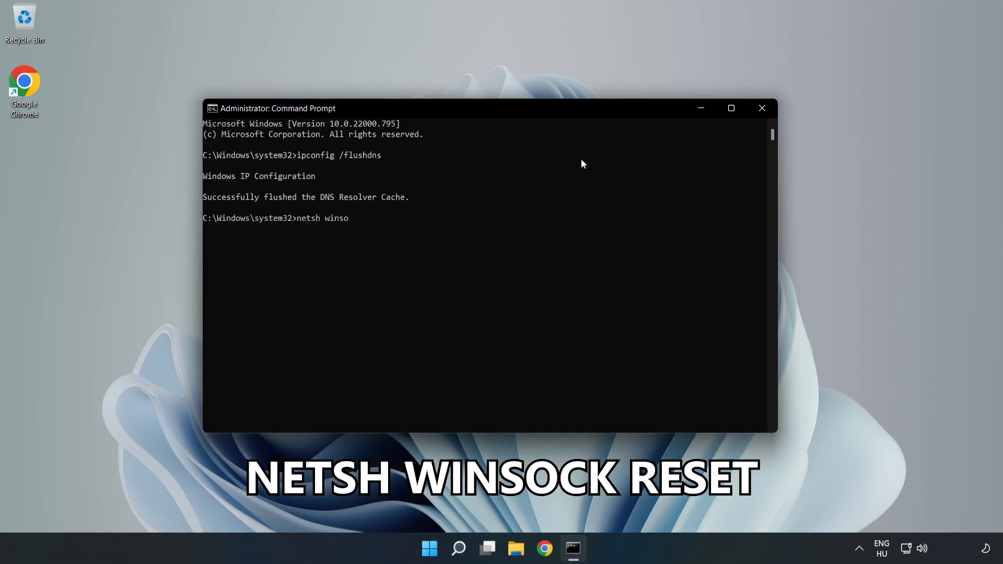
type("ck reset")
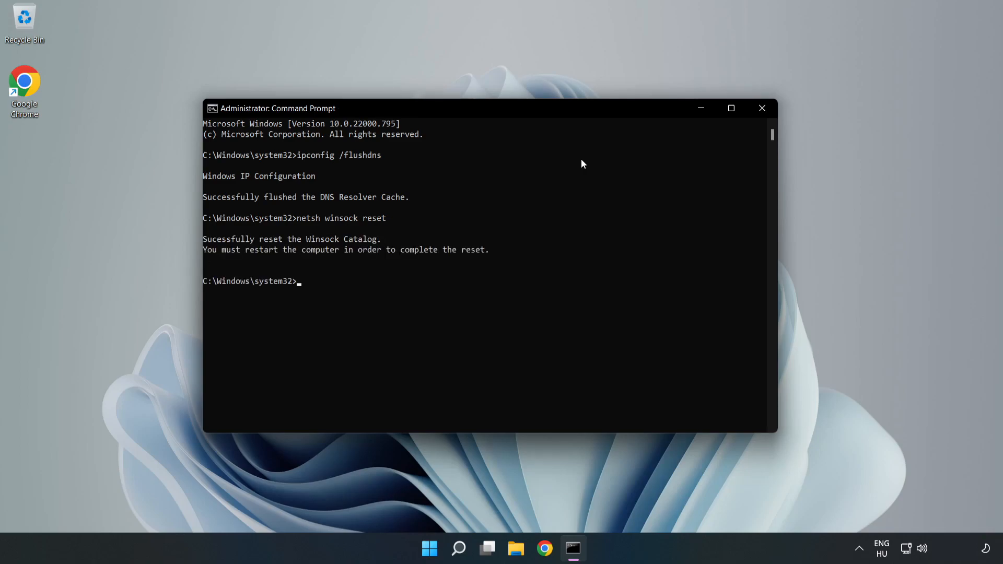
Step: Close the administrator Command Prompt with the exit command
type("e")
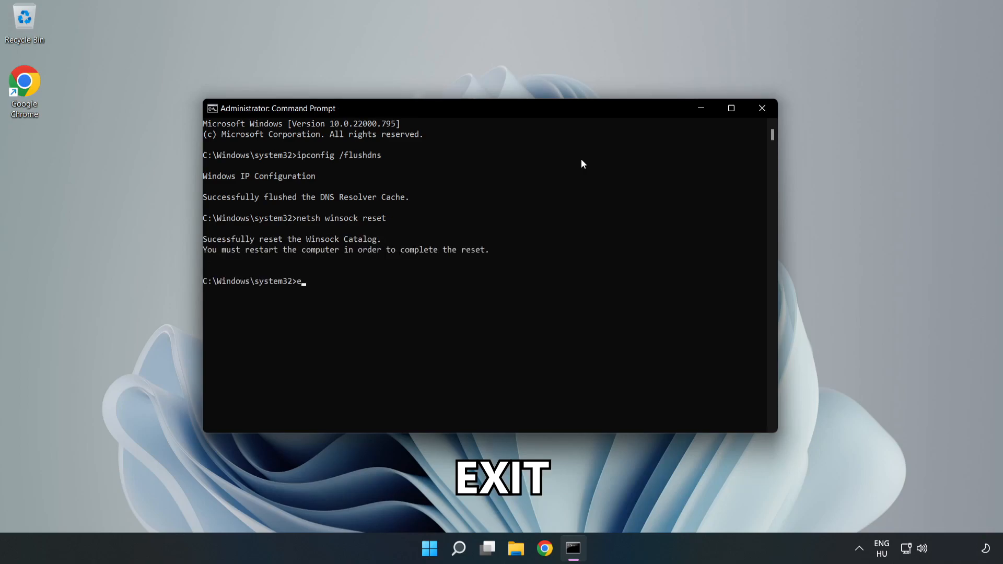
type("xit")
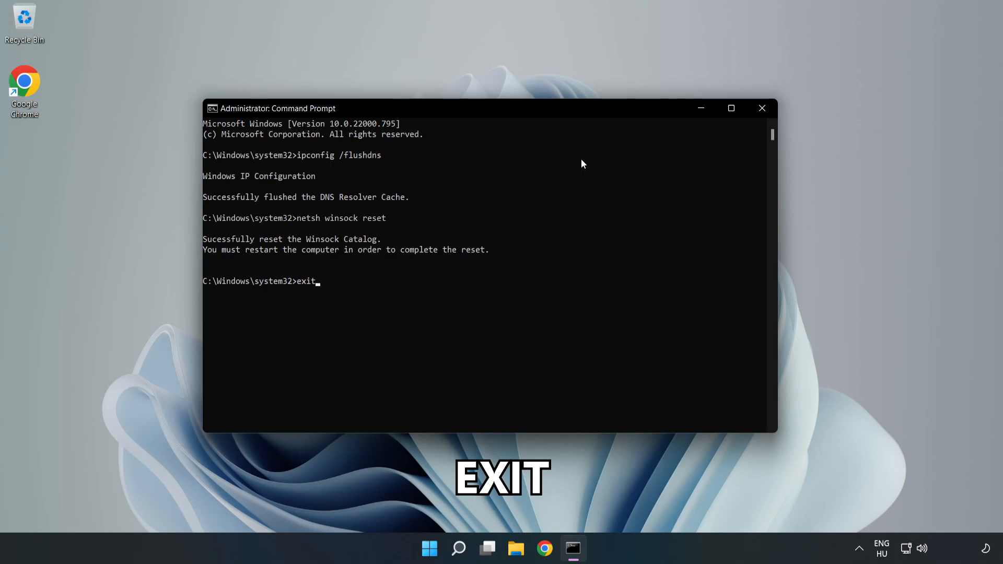
key("Enter")
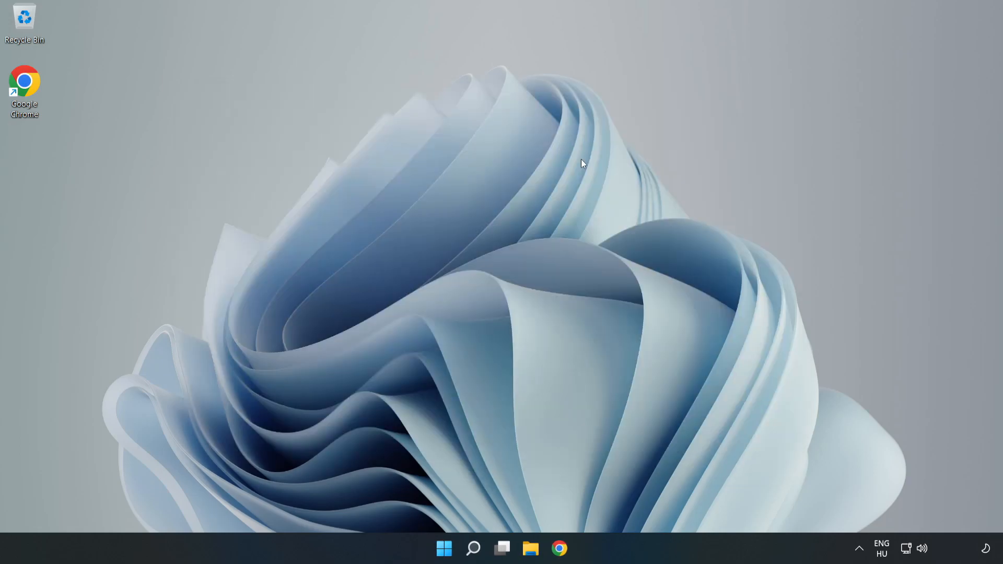
mouse_move(913, 558)
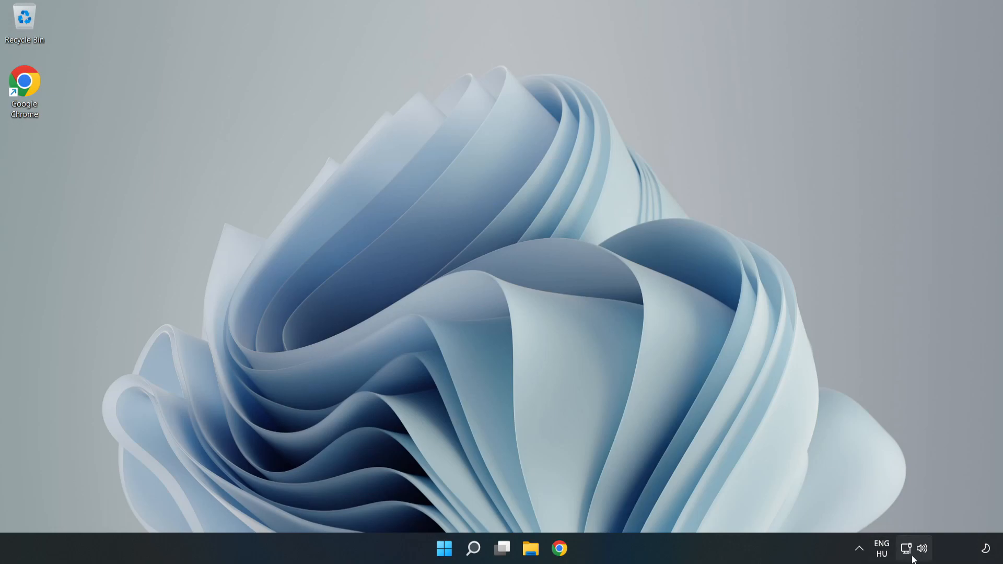
mouse_move(906, 549)
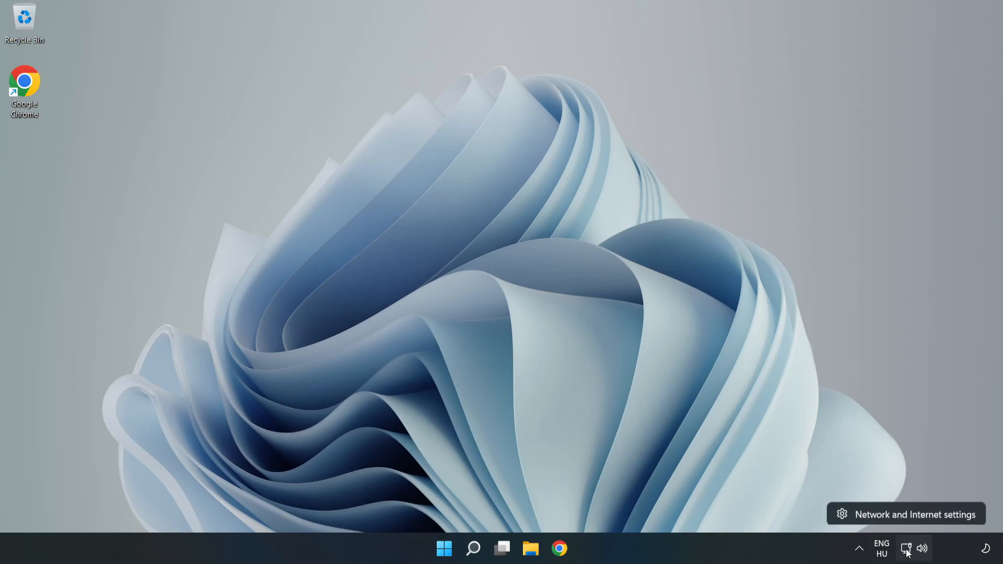
mouse_move(909, 518)
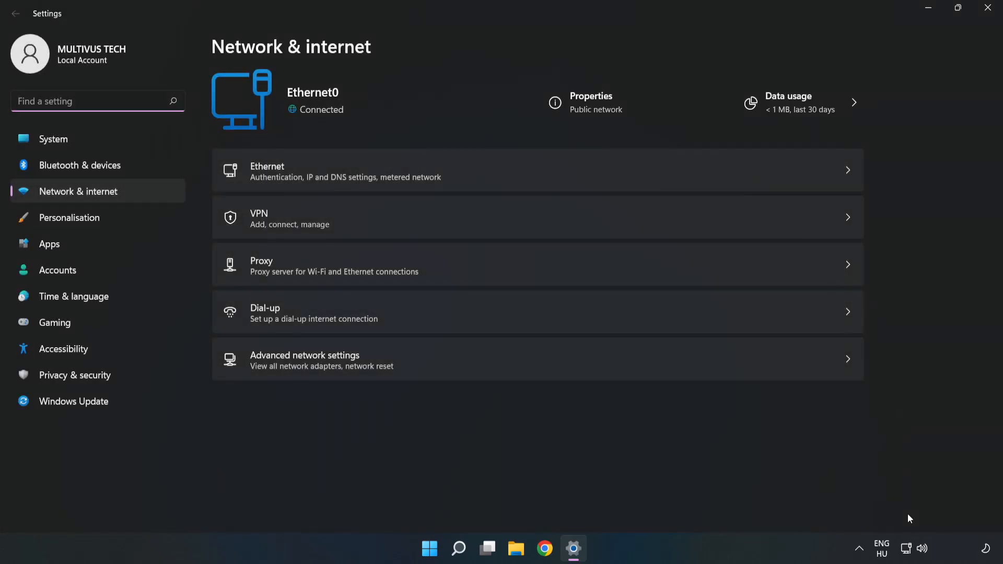
mouse_move(295, 368)
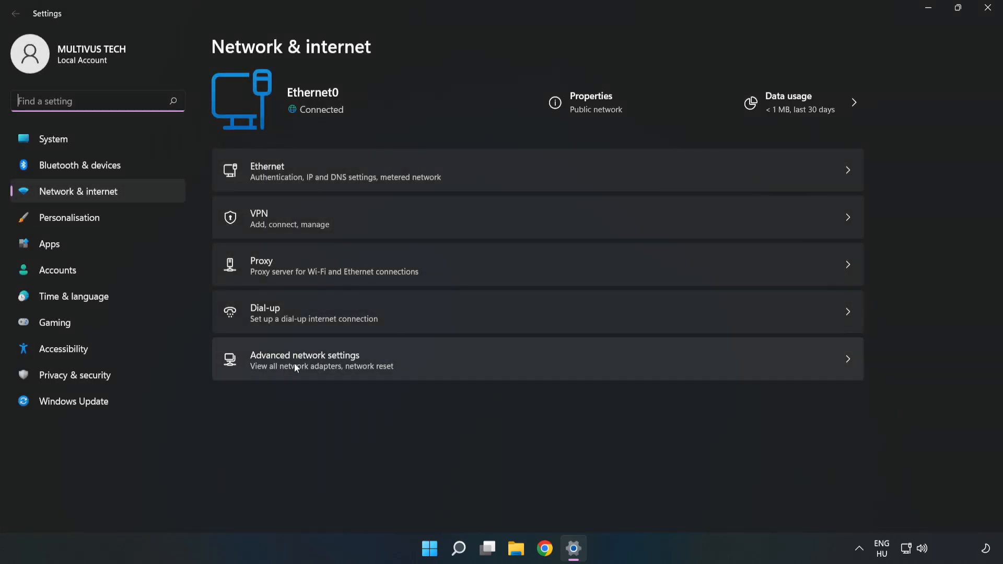
mouse_move(436, 372)
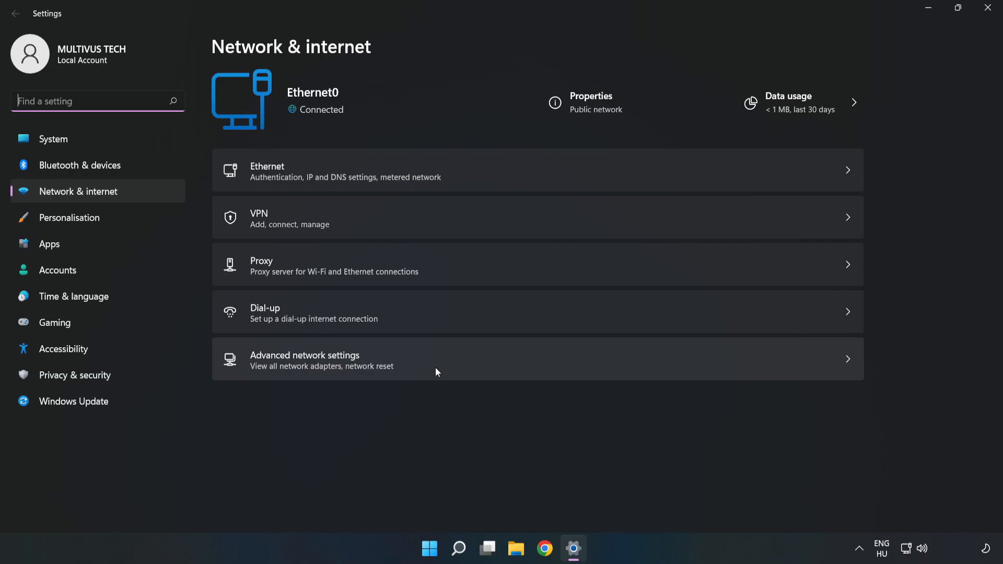
Step: Go from Advanced network settings to the network adapter connections list
left_click(305, 359)
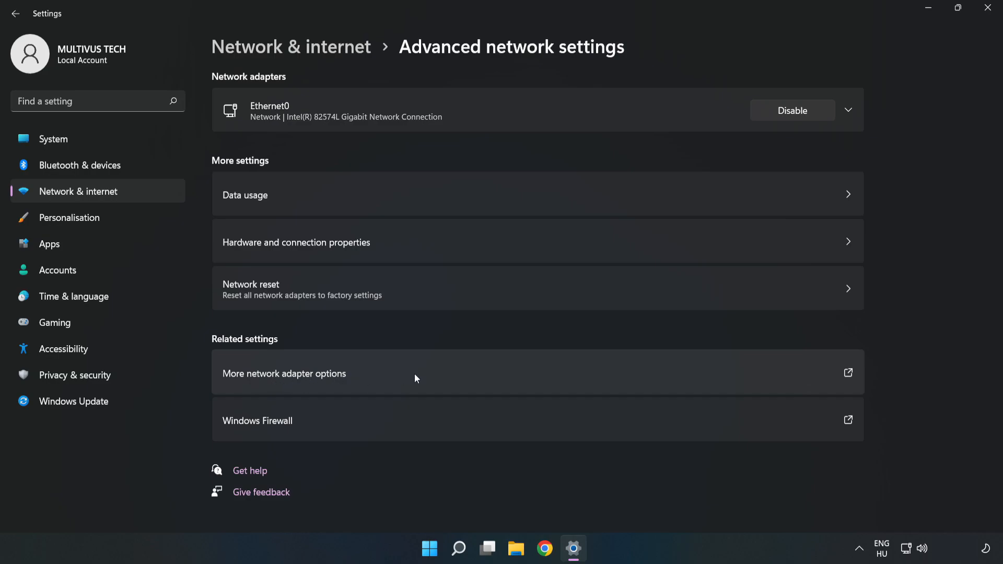
left_click(284, 373)
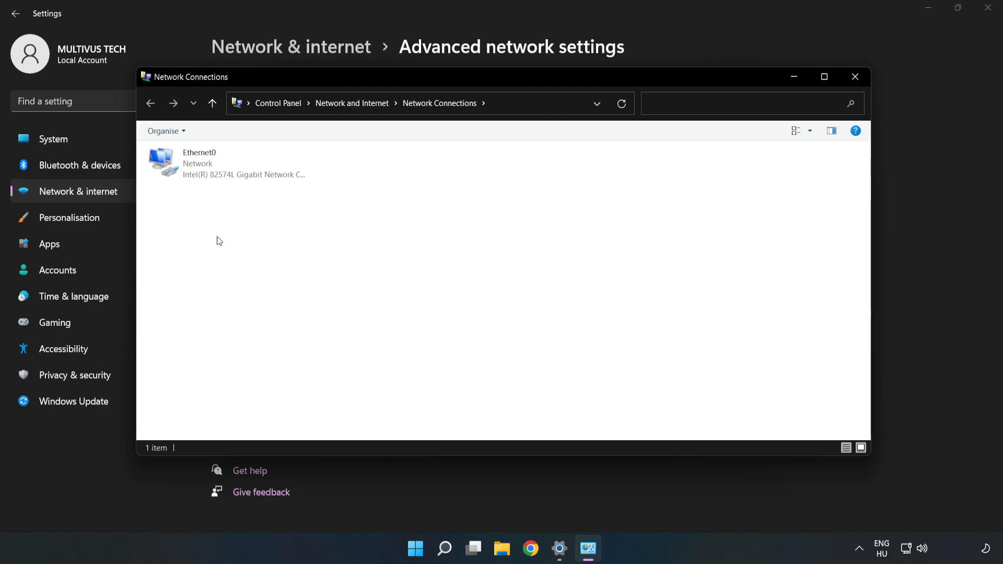
Step: Open the Properties dialog of the Ethernet0 adapter
left_click(227, 163)
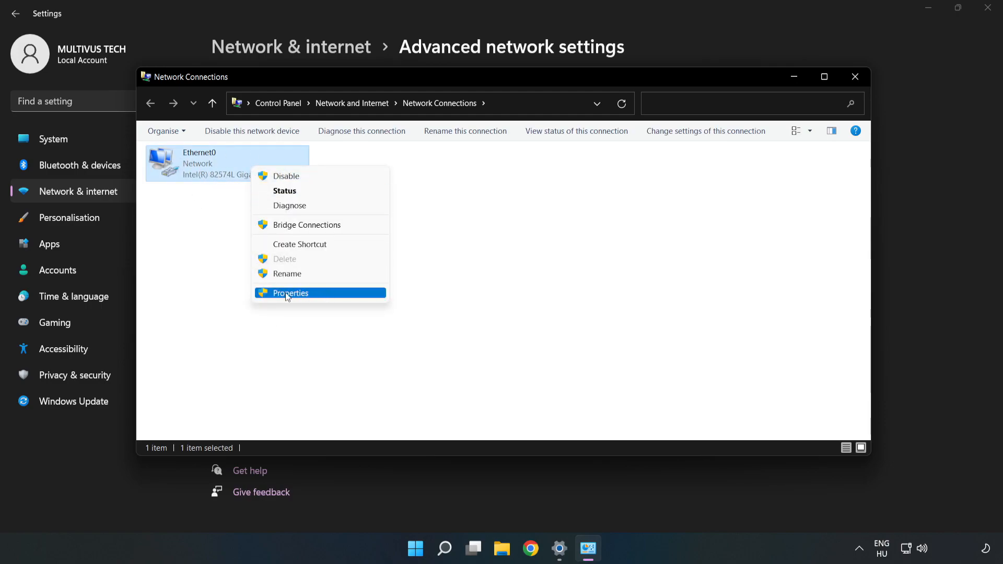
left_click(289, 293)
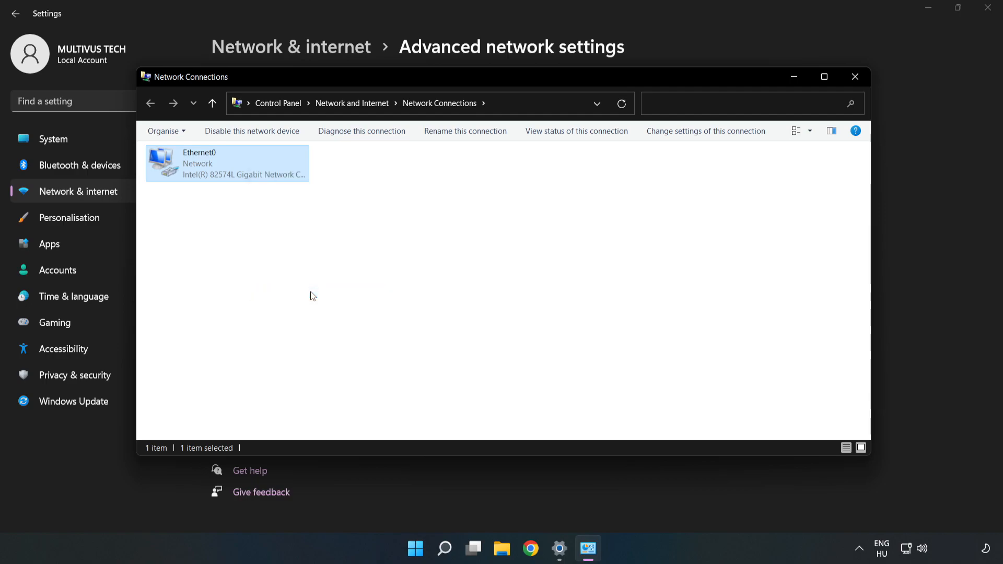
double_click(228, 163)
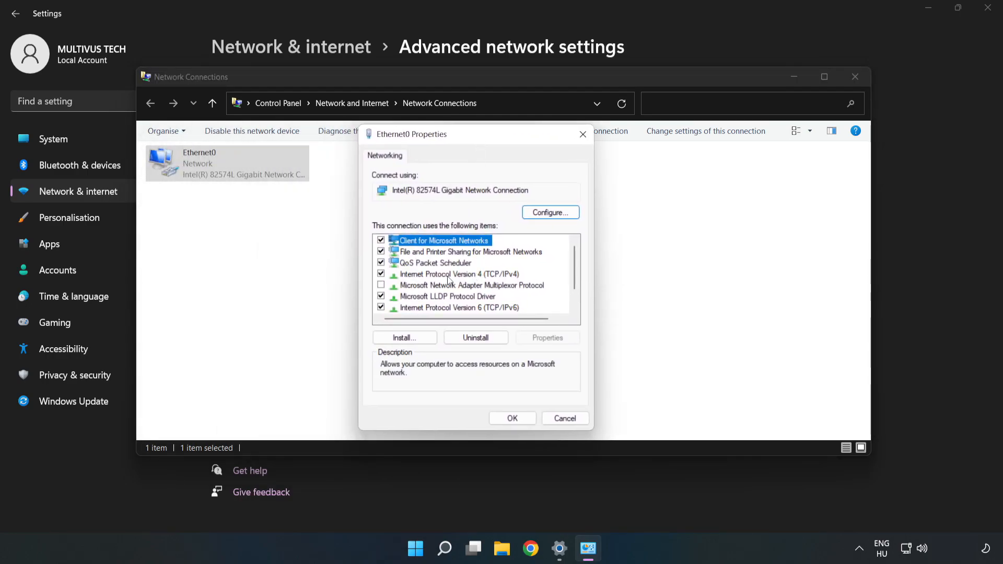
Step: Open the Internet Protocol Version 4 (TCP/IPv4) properties for Ethernet0
left_click(459, 273)
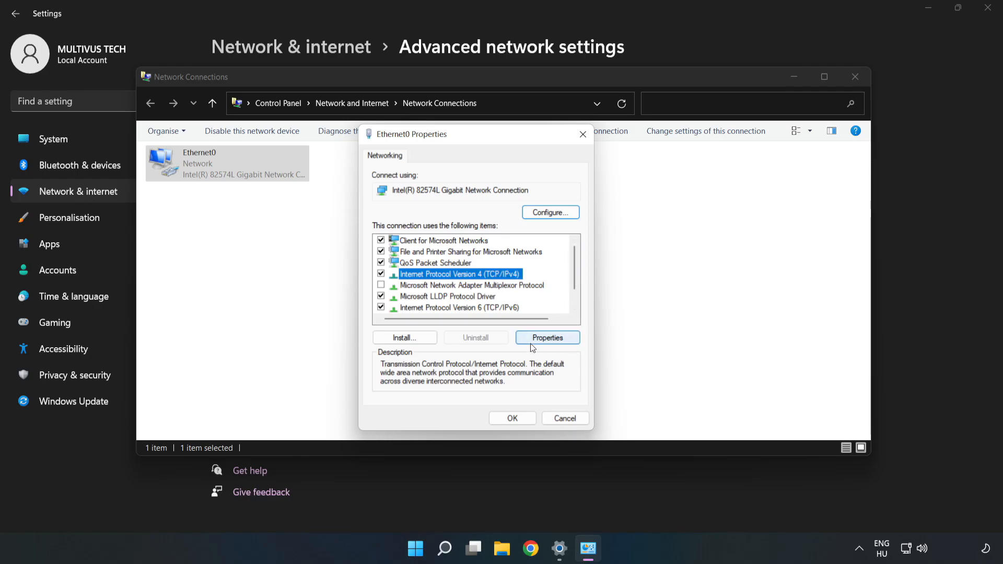
mouse_move(555, 342)
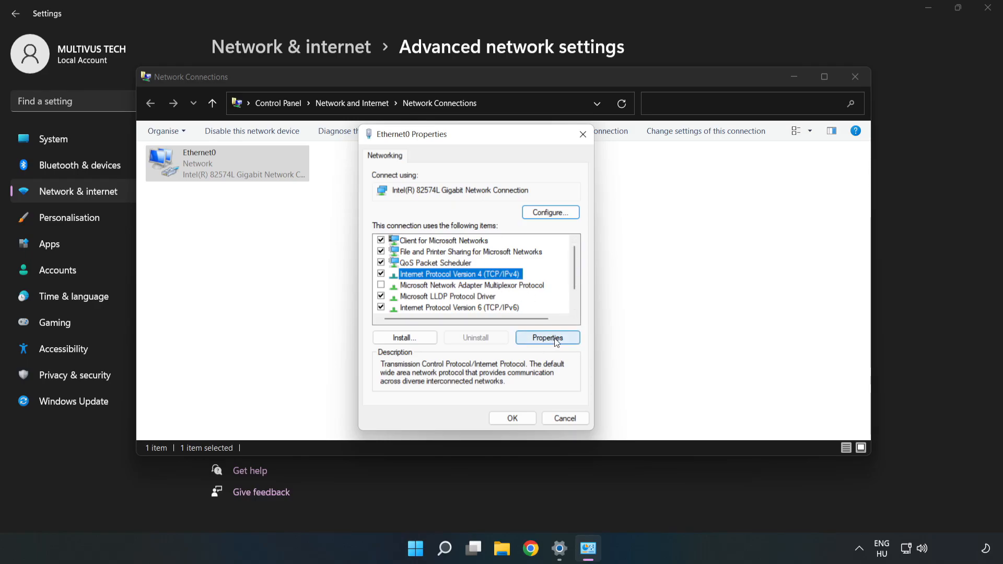
left_click(547, 337)
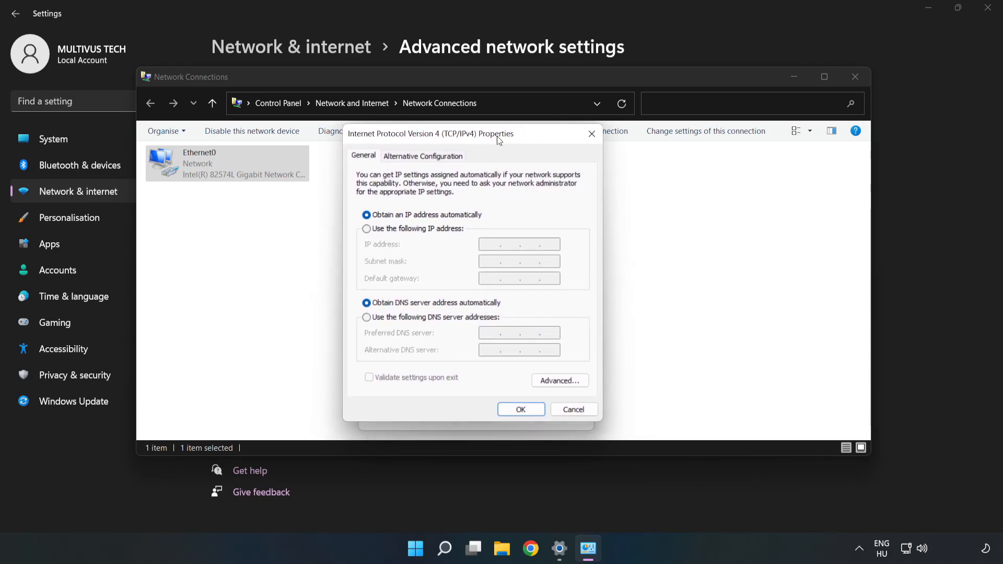
mouse_move(457, 323)
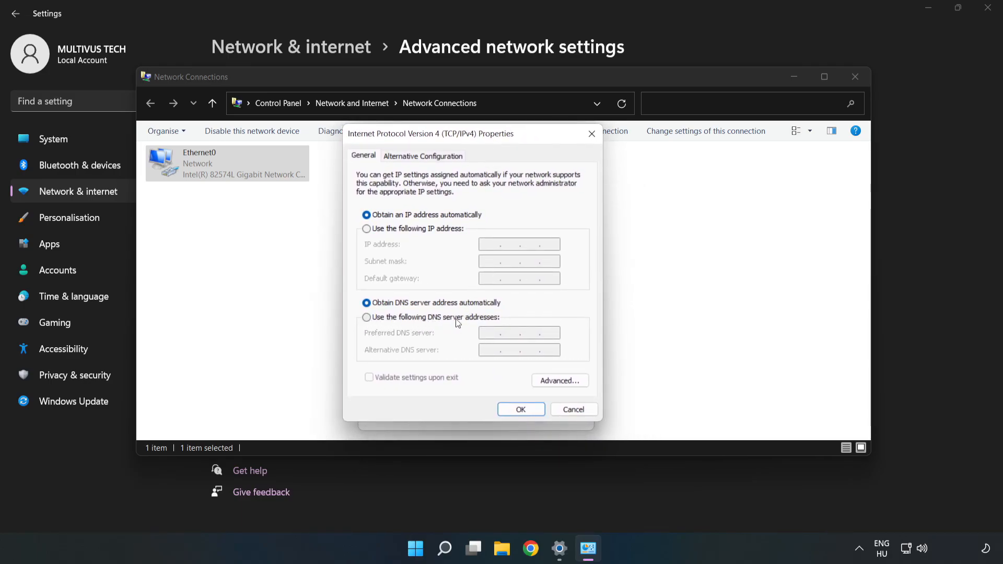
Step: Set preferred DNS to 8.8.8.8 and alternate DNS to 8.8.4.4
left_click(367, 317)
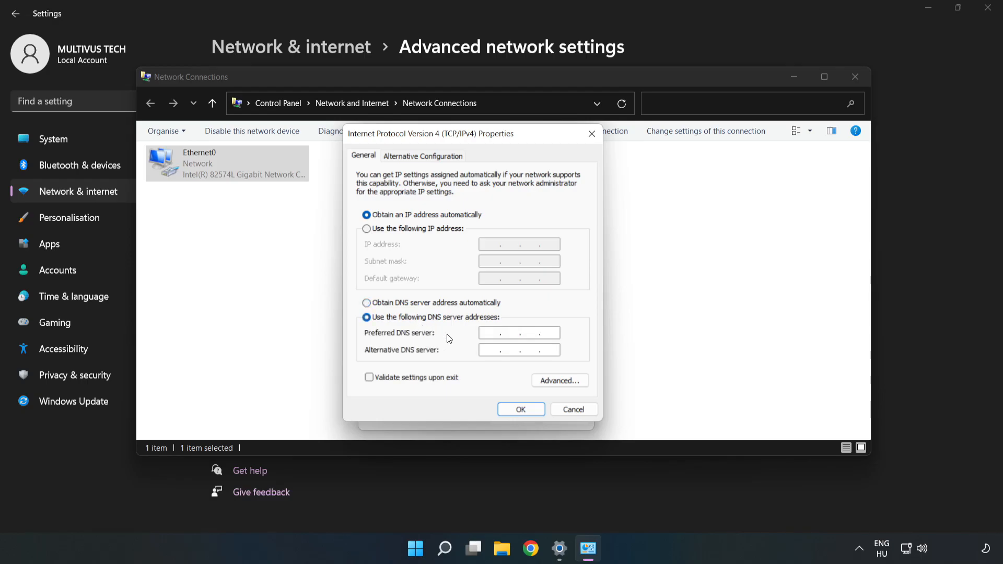
left_click(519, 333)
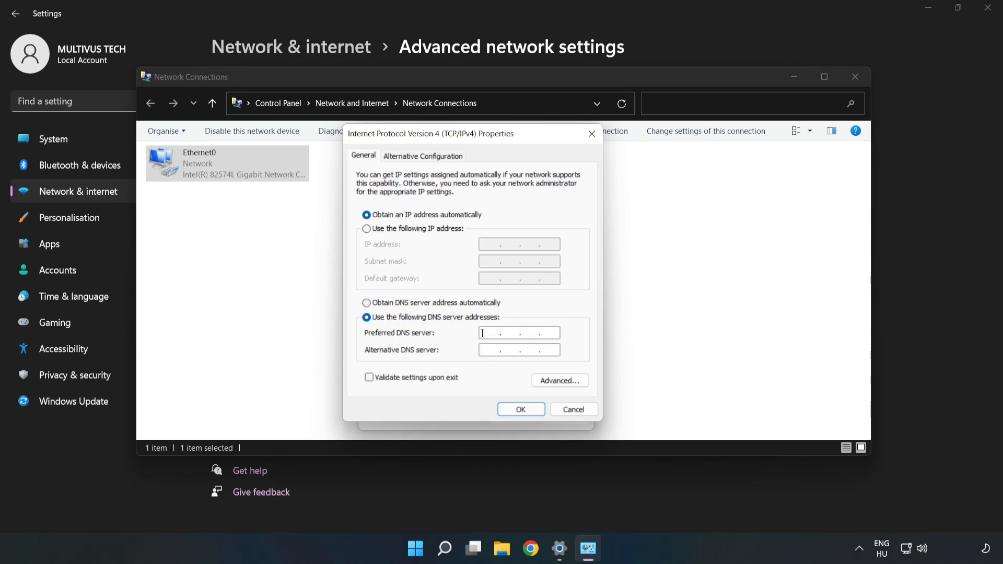
type("8.8.8")
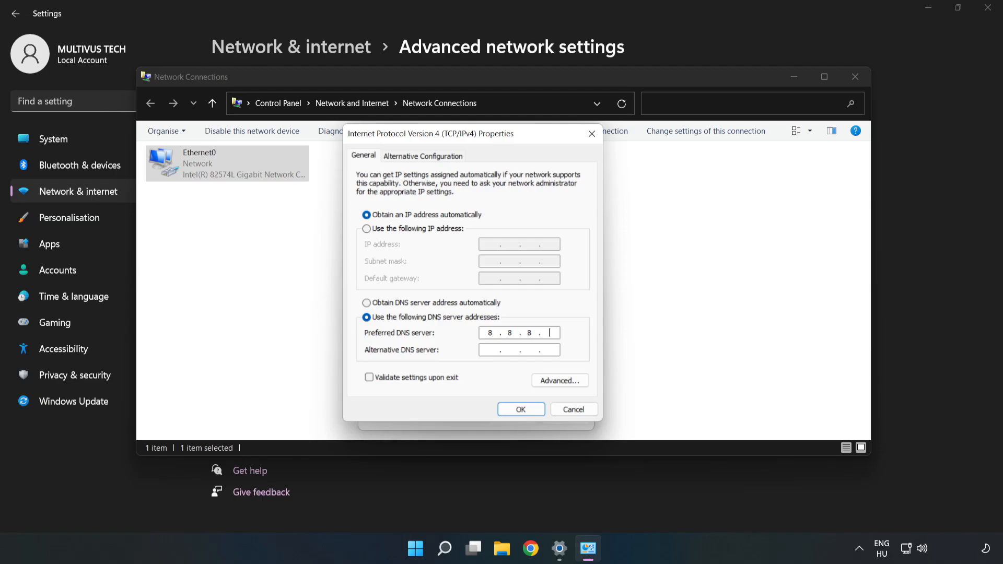
type("8")
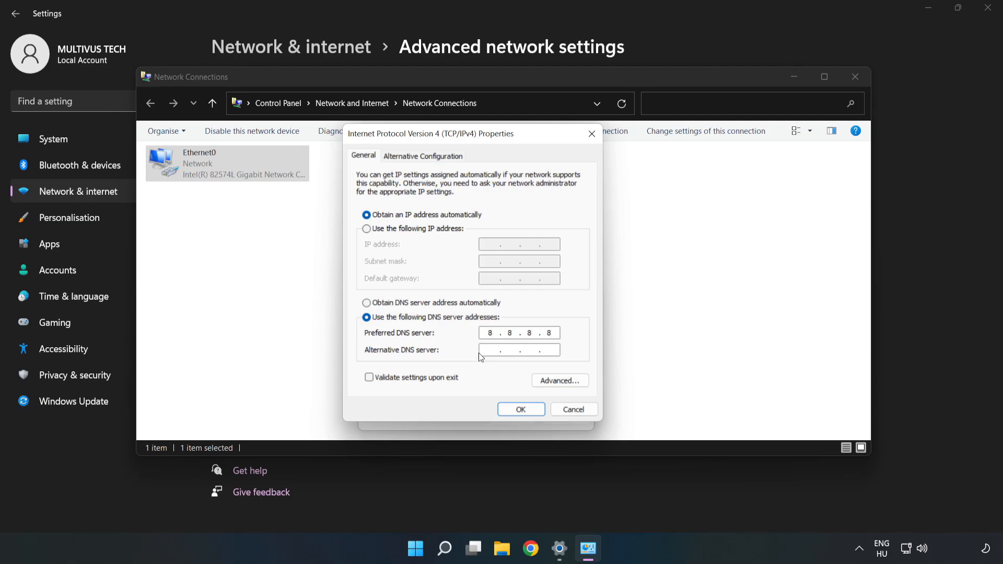
left_click(518, 350)
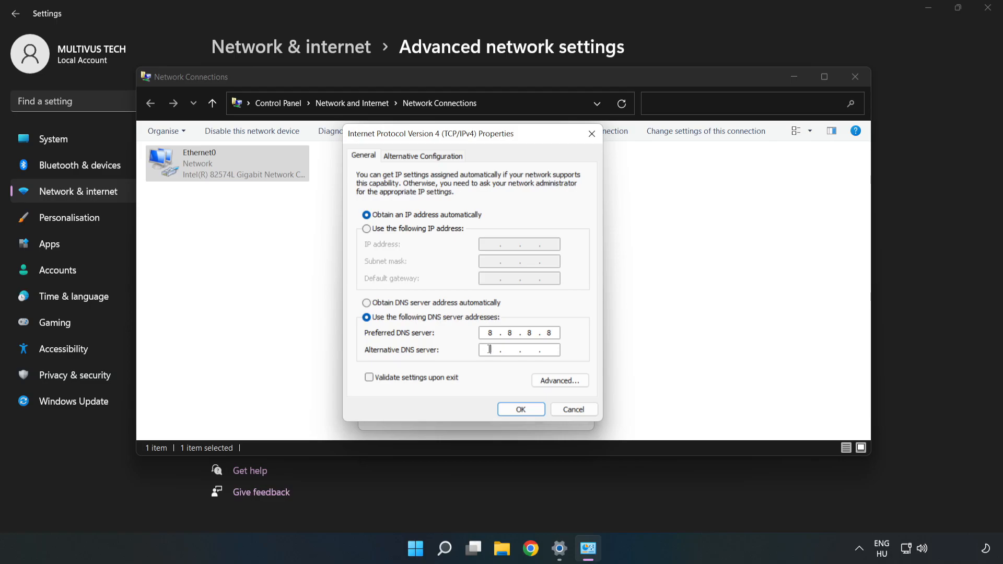
type("8.8.4.4")
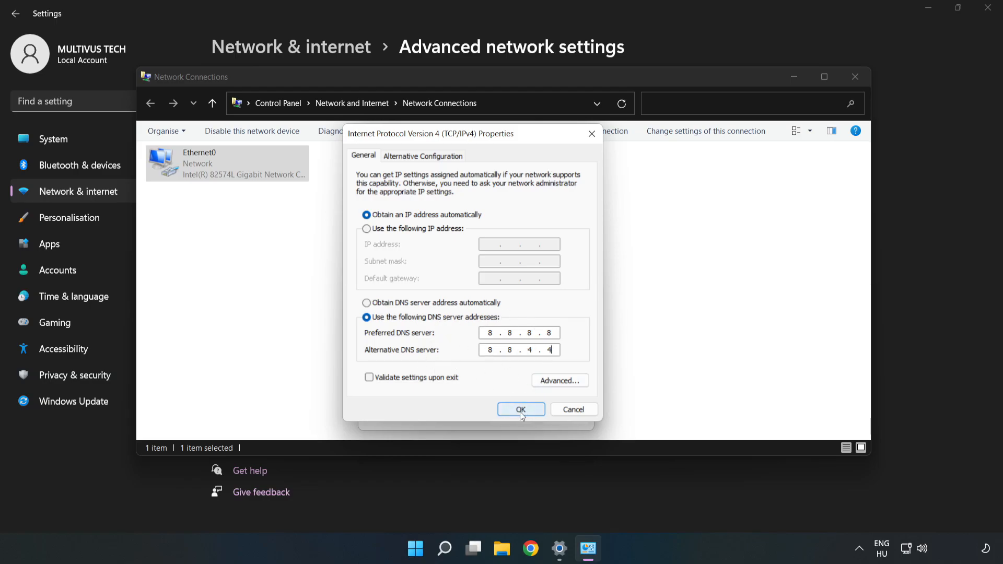
Step: Save the DNS settings and close all network windows
left_click(521, 409)
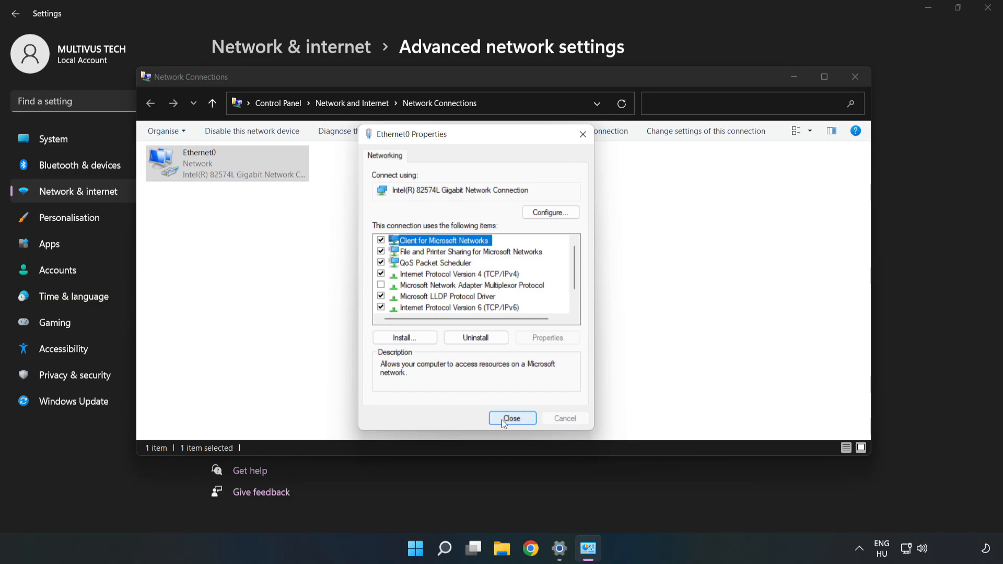
left_click(512, 418)
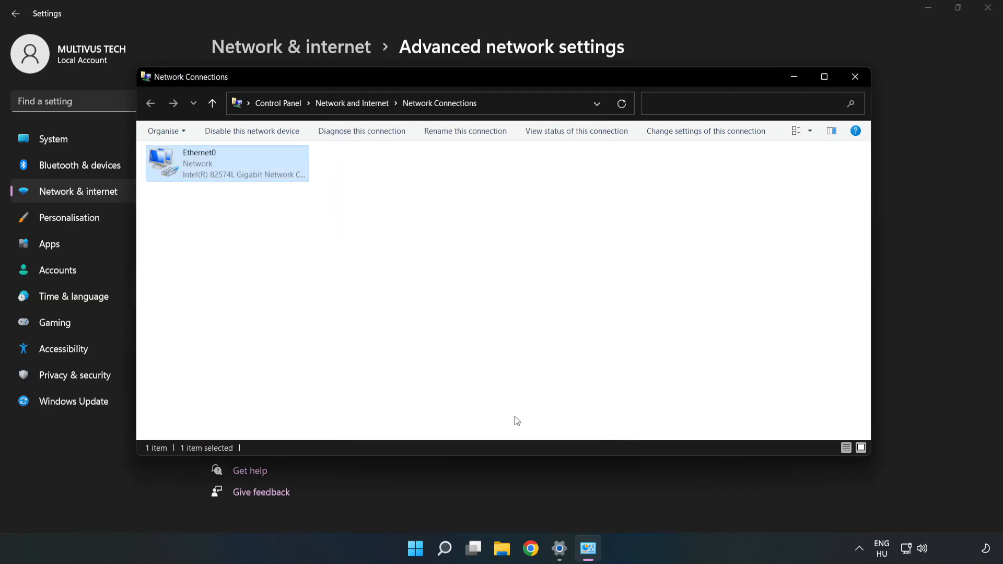
left_click(855, 77)
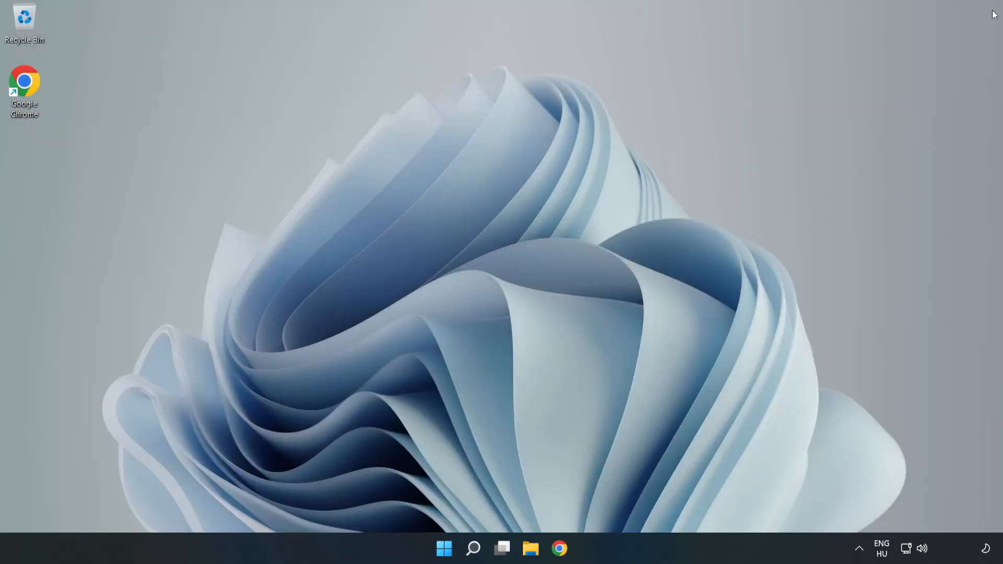
Step: Show the Start menu power options with Sleep, Shut down and Restart
left_click(444, 548)
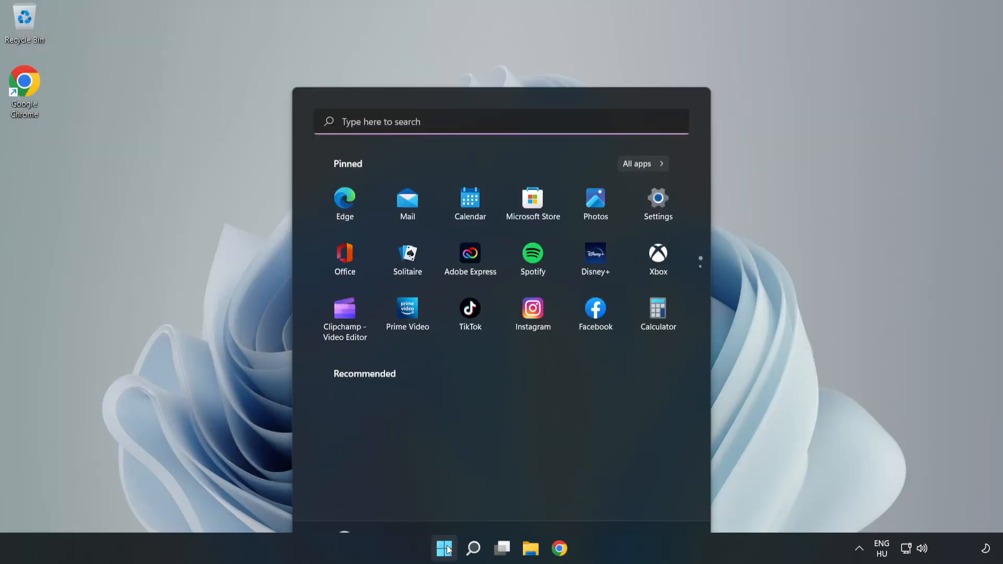
left_click(664, 503)
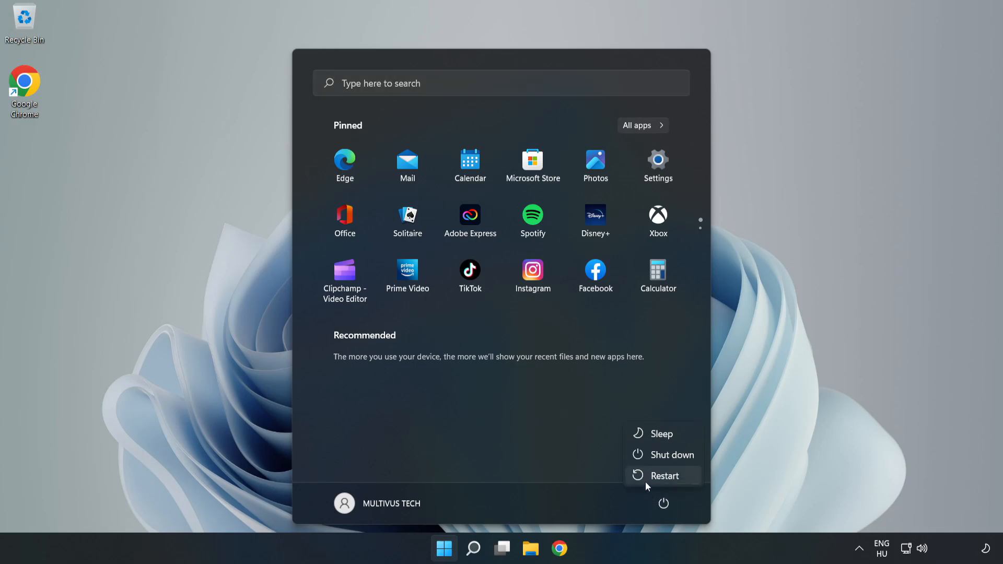